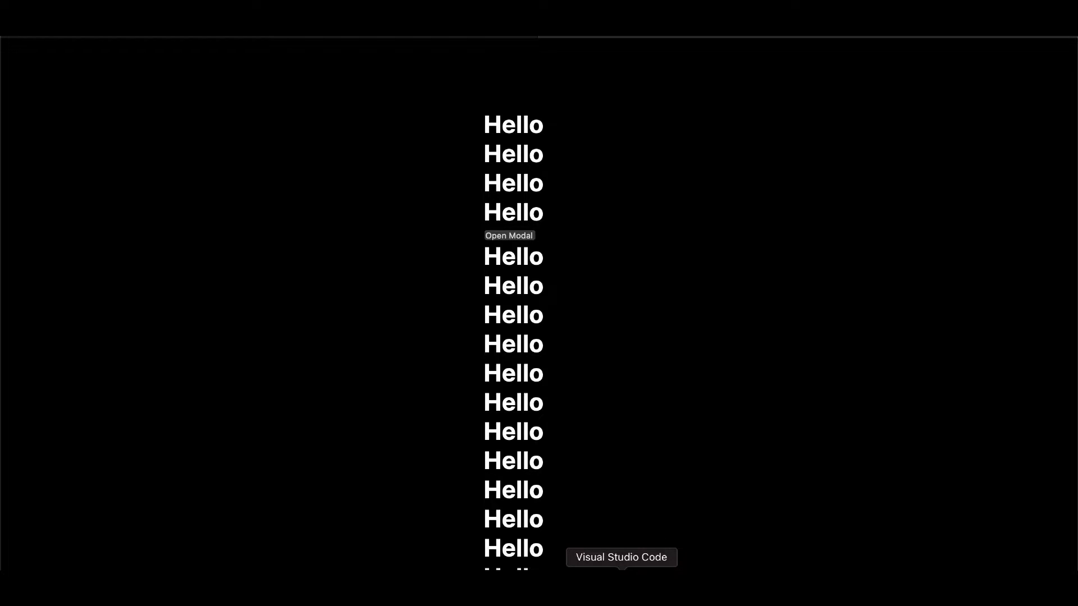
{"action": "mouse_move", "coordinate": [209, 374]}
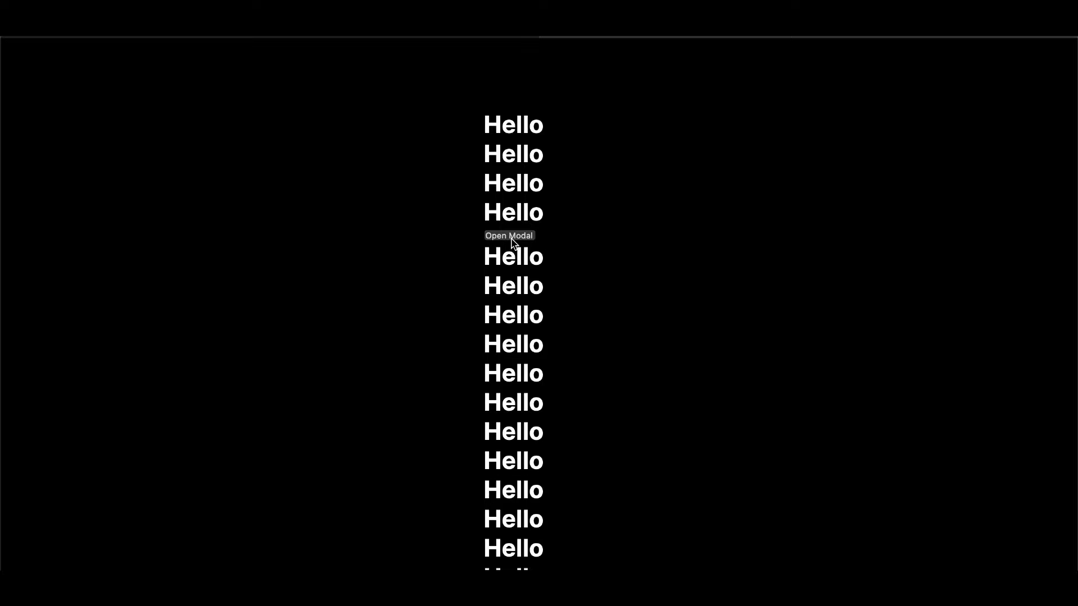
Open and close the modal twice, then view the .modal-open rule in globals.css
{"action": "scroll", "scroll_direction": "down", "scroll_amount": 3}
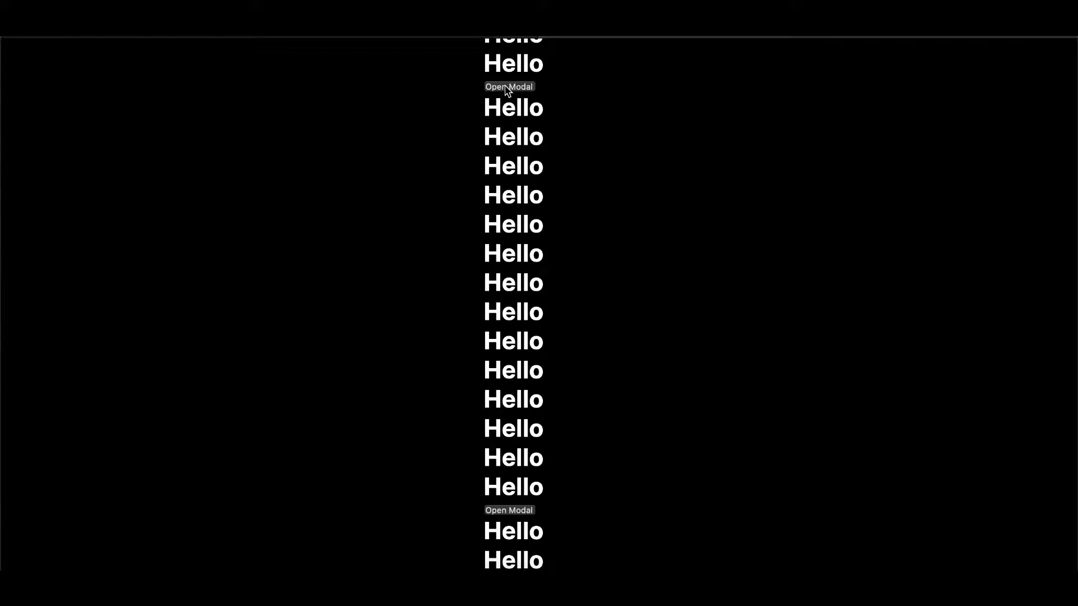
{"action": "left_click", "coordinate": [508, 87]}
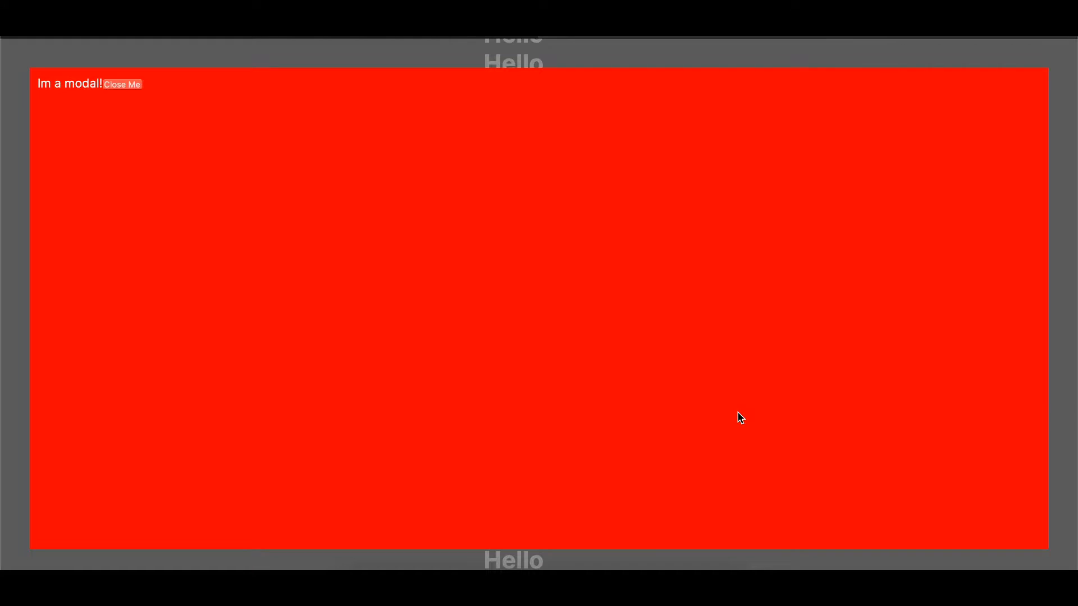
{"action": "mouse_move", "coordinate": [121, 83]}
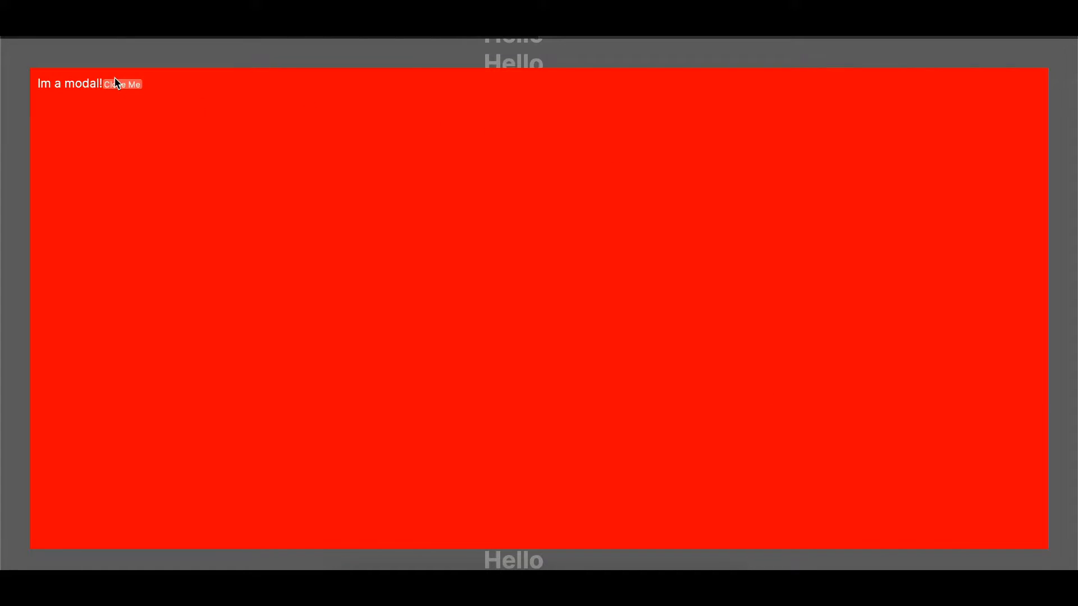
{"action": "left_click", "coordinate": [122, 84]}
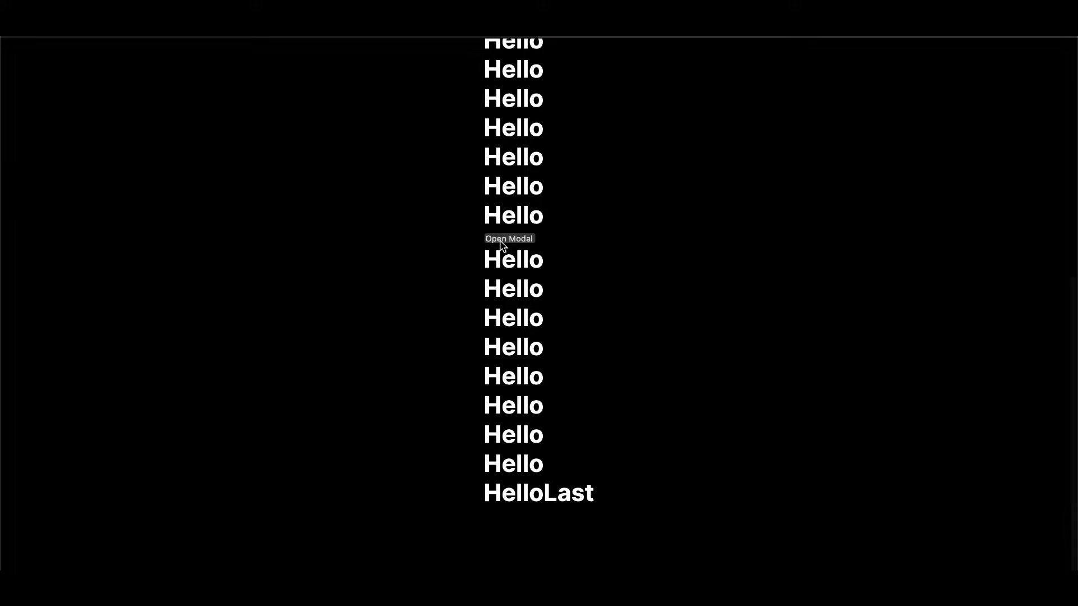
{"action": "left_click", "coordinate": [508, 238]}
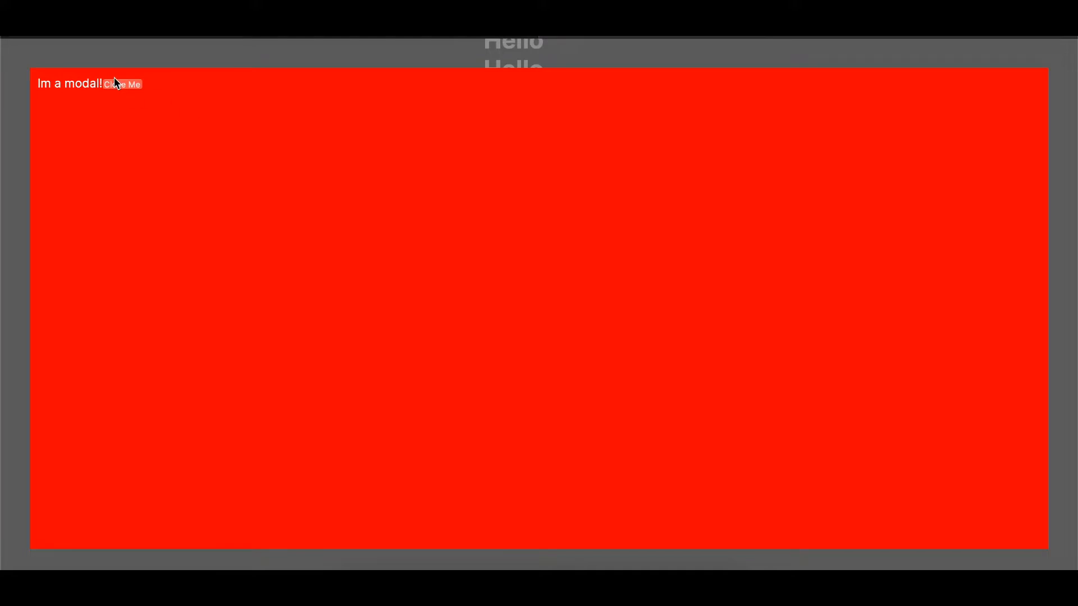
{"action": "left_click", "coordinate": [121, 83]}
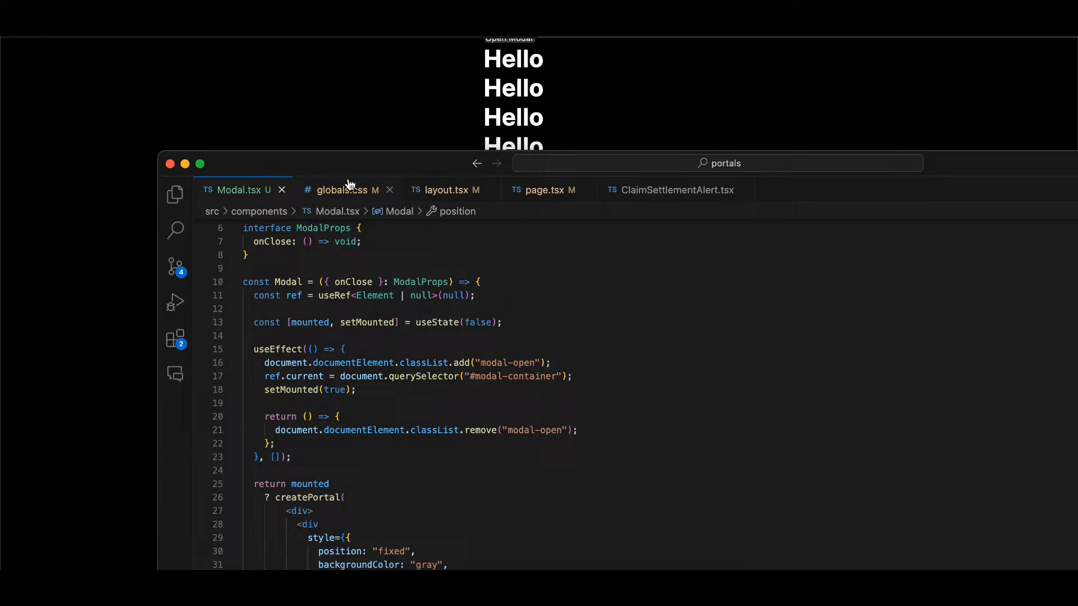
{"action": "left_click", "coordinate": [346, 190]}
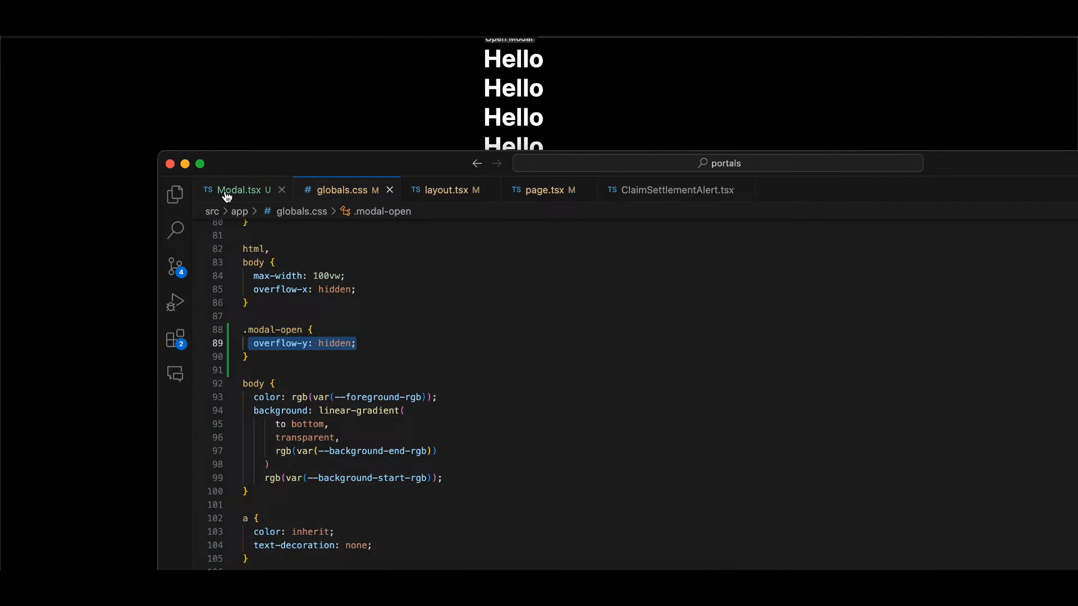
{"action": "left_click", "coordinate": [241, 190]}
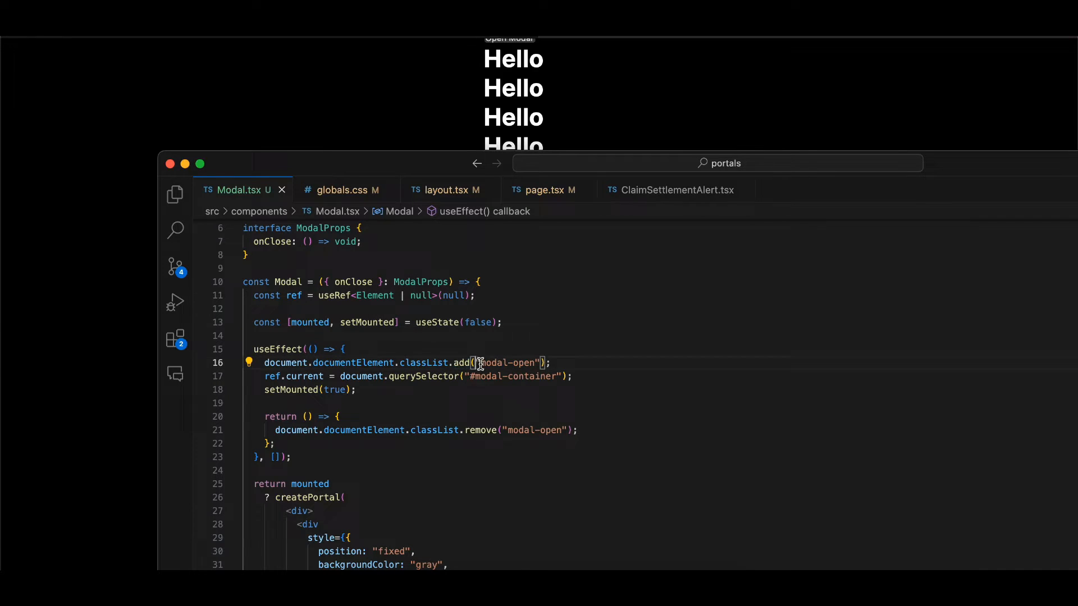
{"action": "double_click", "coordinate": [512, 363]}
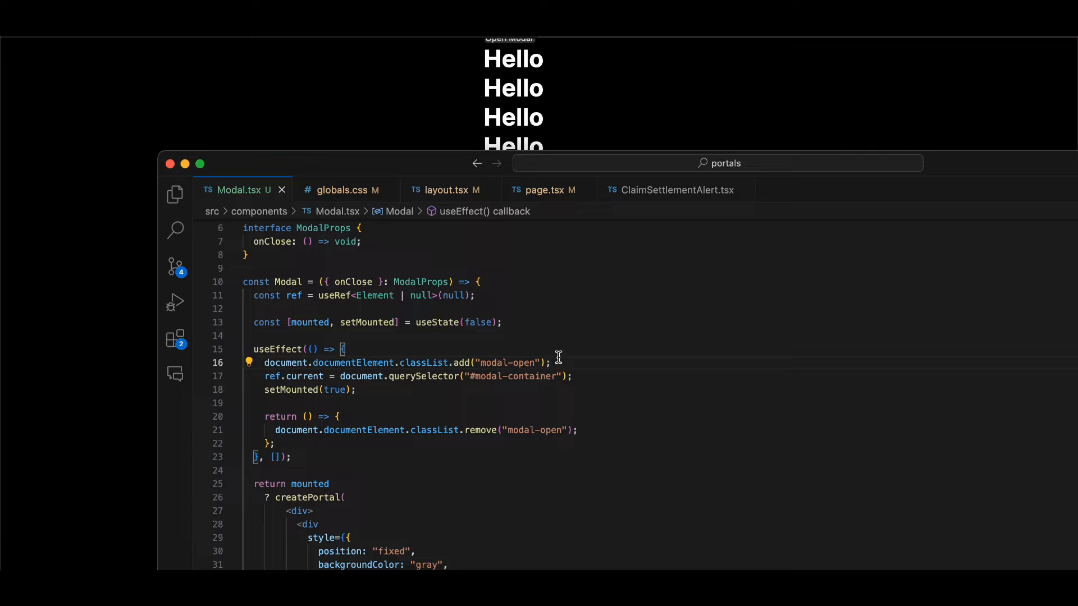
{"action": "left_click", "coordinate": [577, 429]}
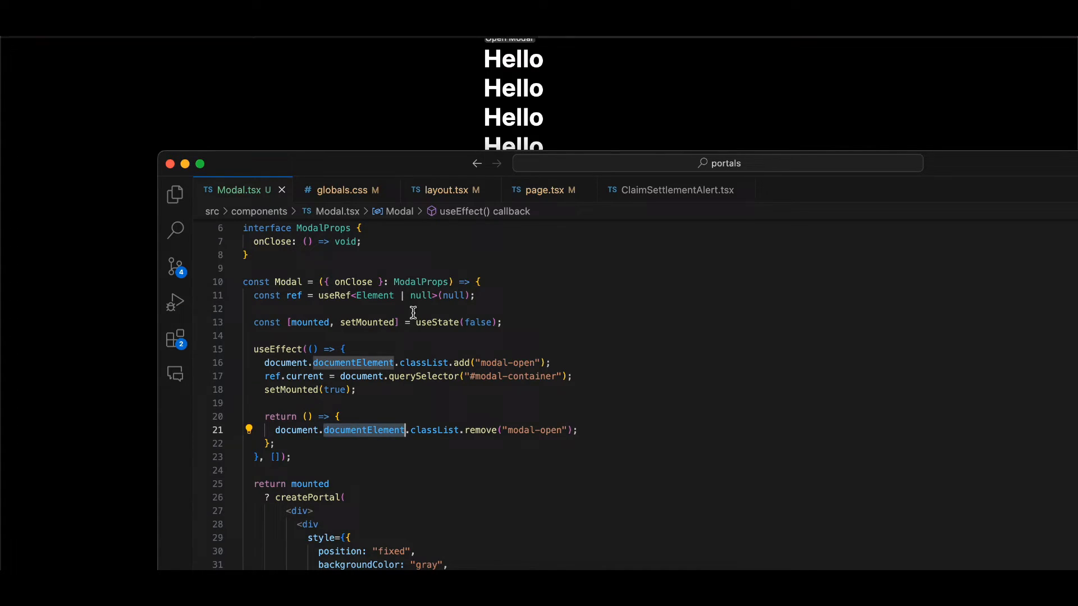
{"action": "left_click", "coordinate": [347, 190]}
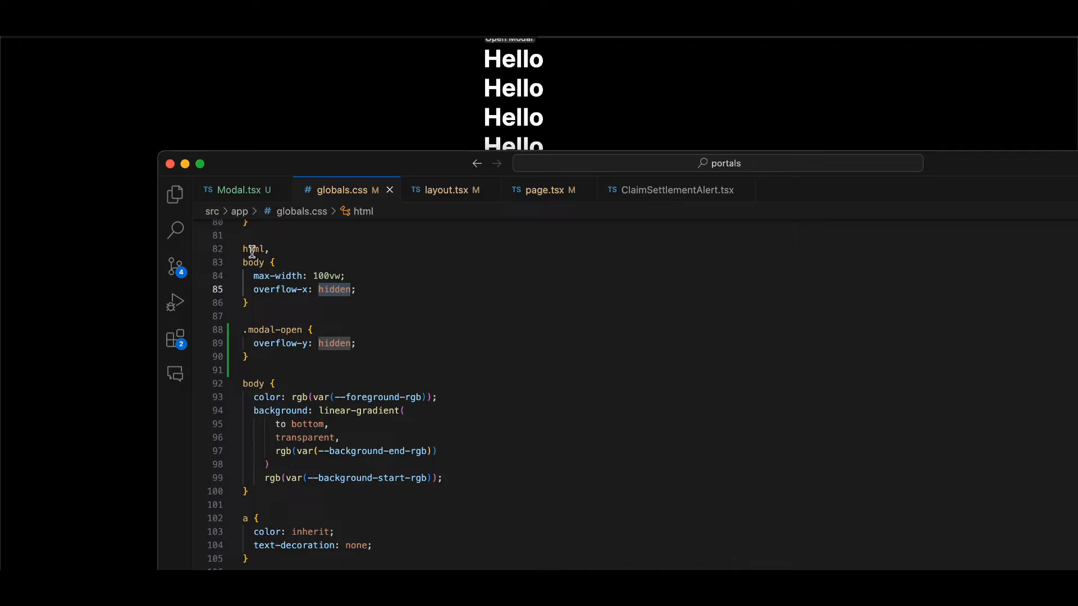
Select body in the html, body rule, then return to Modal.tsx
{"action": "double_click", "coordinate": [253, 263]}
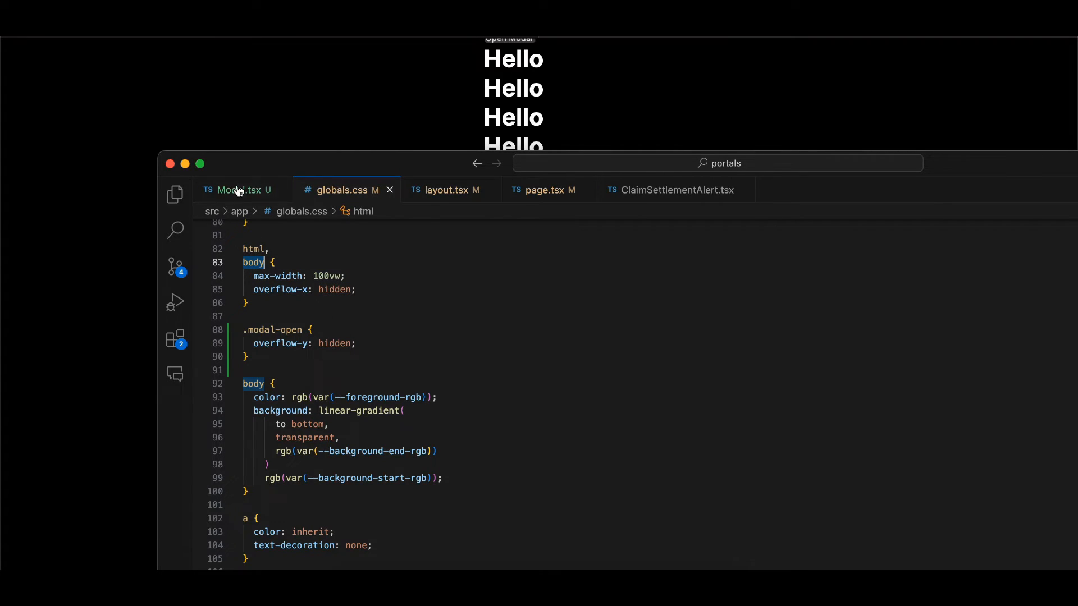
{"action": "left_click", "coordinate": [240, 190]}
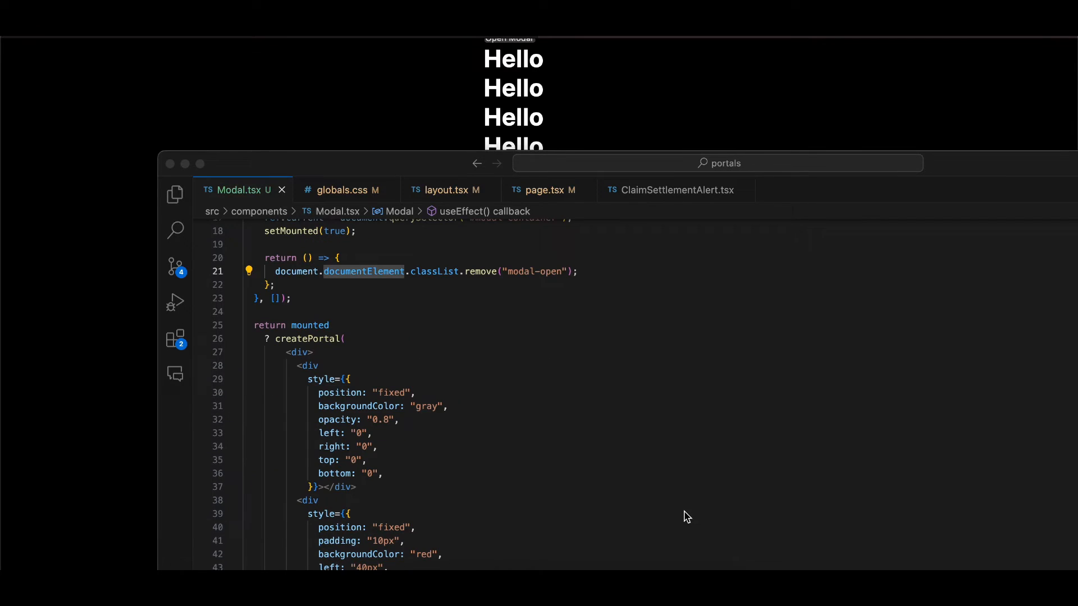
Highlight the backdrop's style object and the modal box's position: fixed in Modal.tsx
{"action": "double_click", "coordinate": [339, 392]}
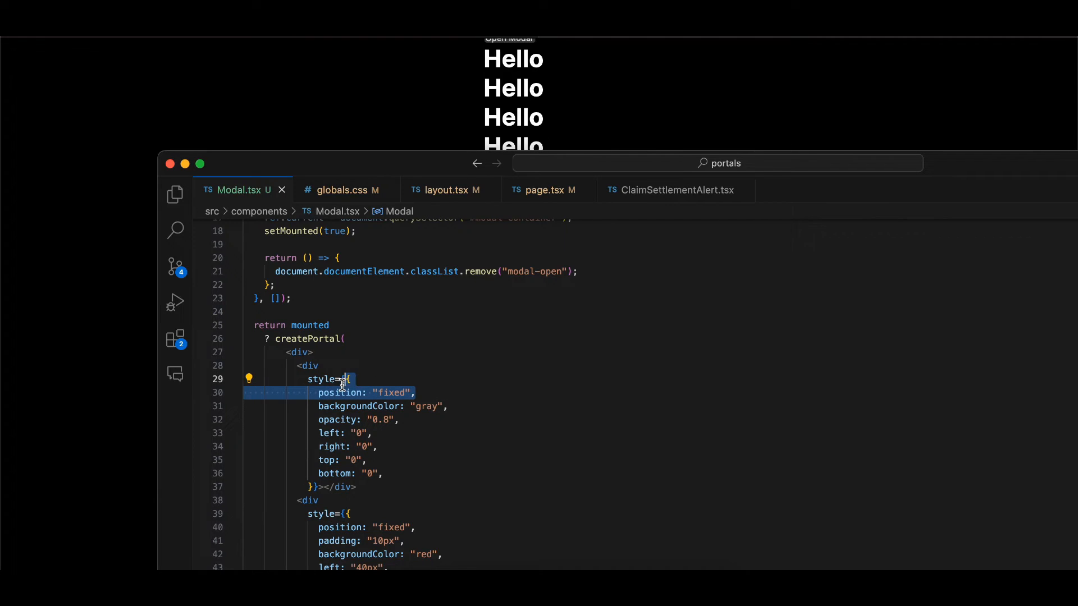
{"action": "scroll", "scroll_direction": "down", "scroll_amount": 3}
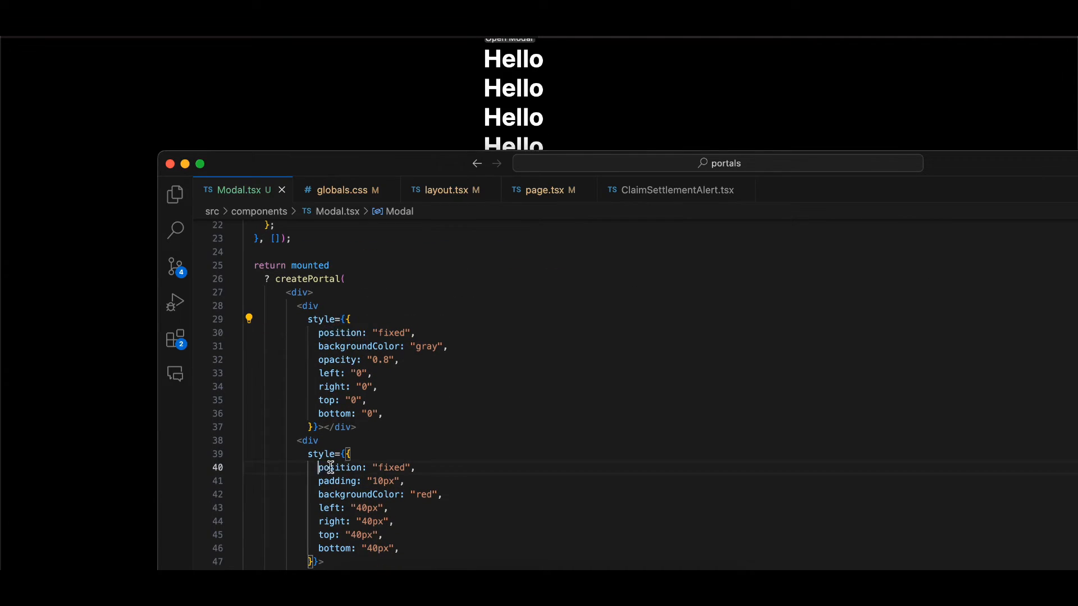
{"action": "double_click", "coordinate": [426, 346]}
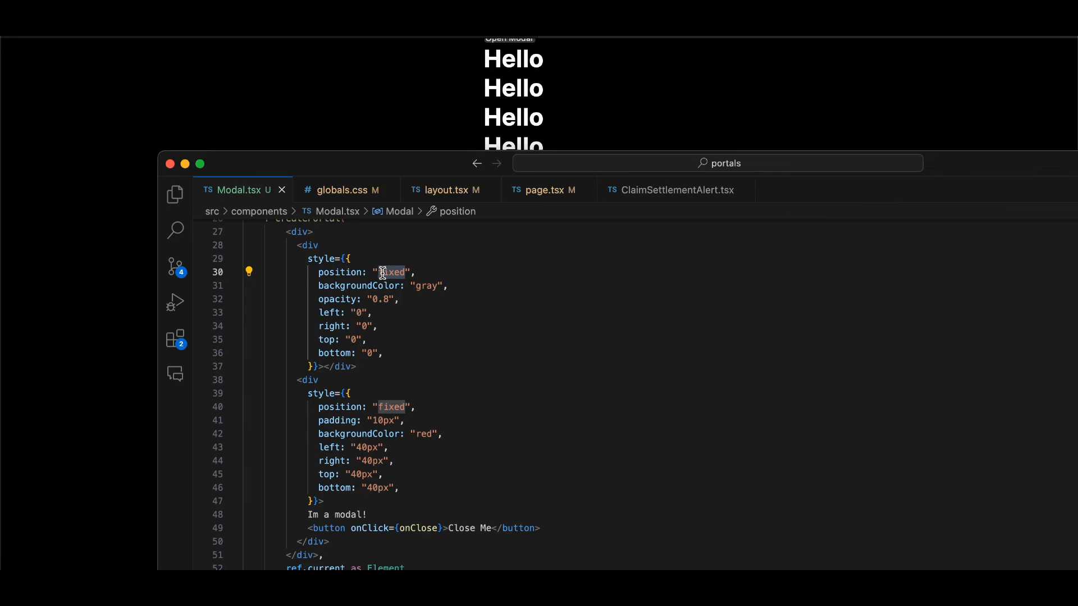
{"action": "mouse_move", "coordinate": [414, 135]}
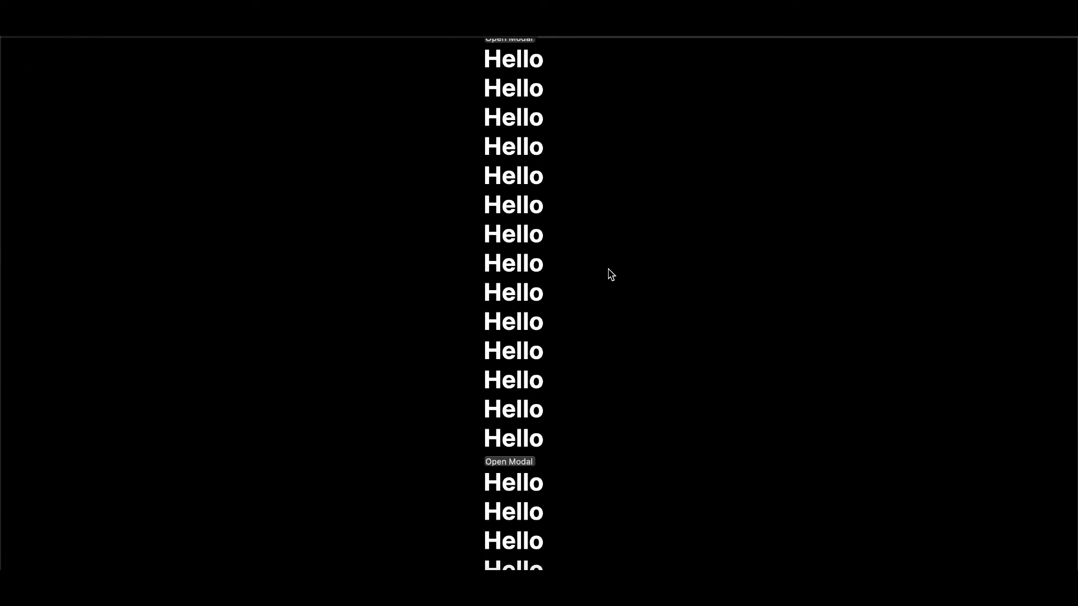
{"action": "scroll", "scroll_direction": "down", "scroll_amount": 3}
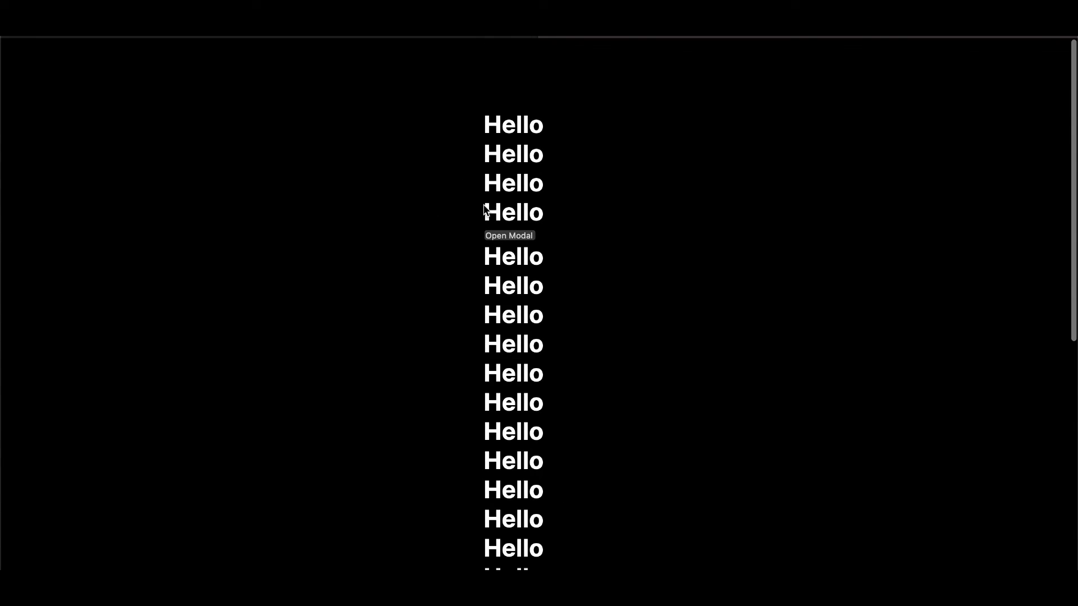
{"action": "scroll", "scroll_direction": "down", "scroll_amount": 3}
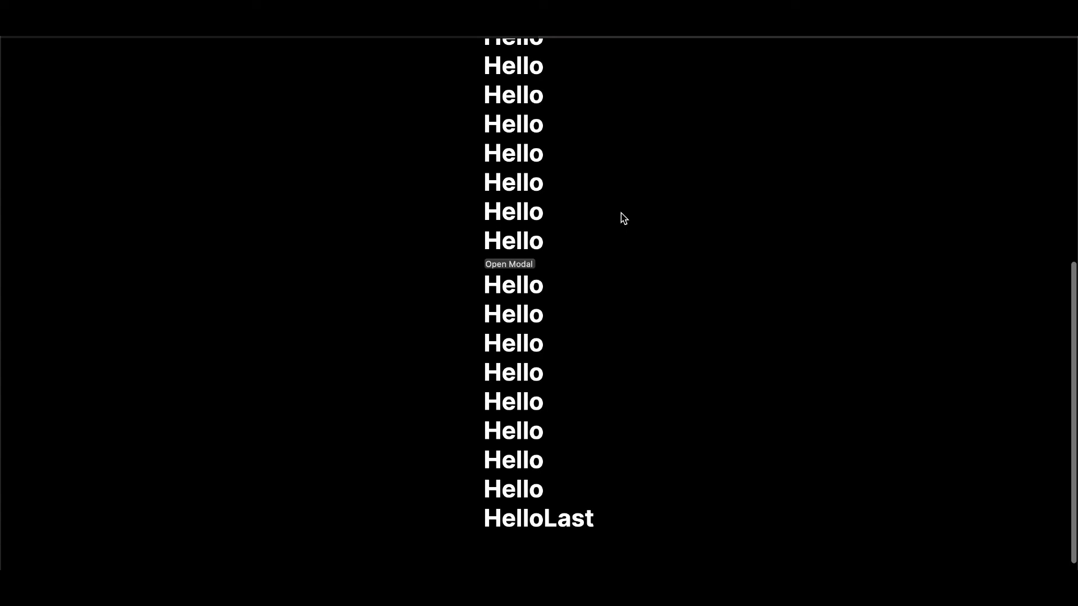